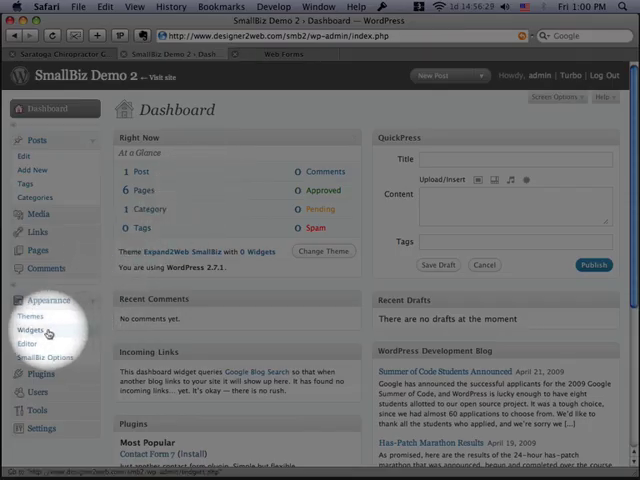
Open Appearance > Widgets and scroll the Available Widgets list down to Text
{"action": "left_click", "coordinate": [31, 330]}
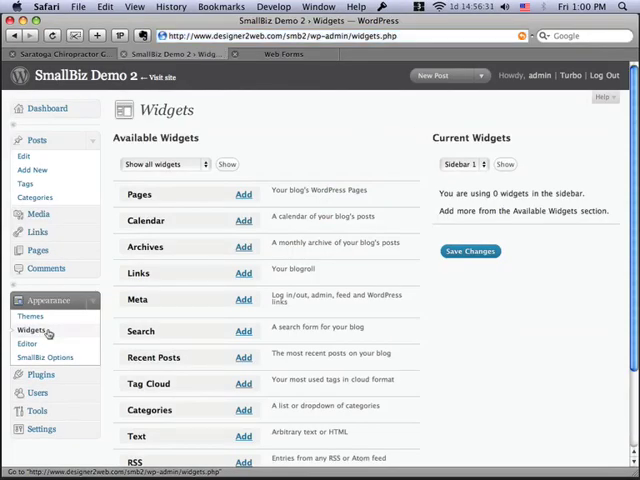
{"action": "mouse_move", "coordinate": [338, 178]}
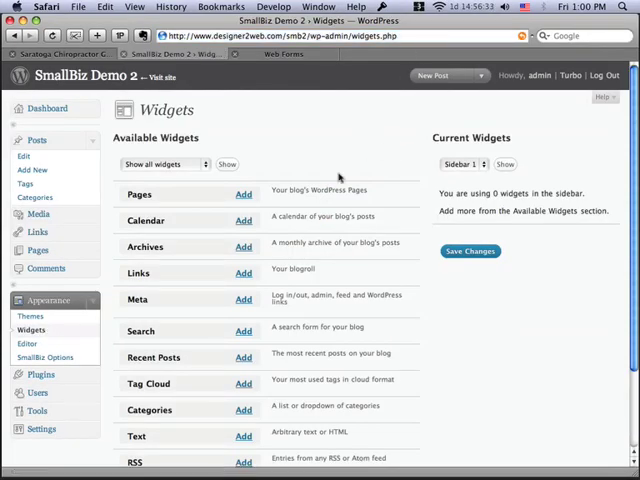
{"action": "scroll", "scroll_direction": "down", "scroll_amount": 3}
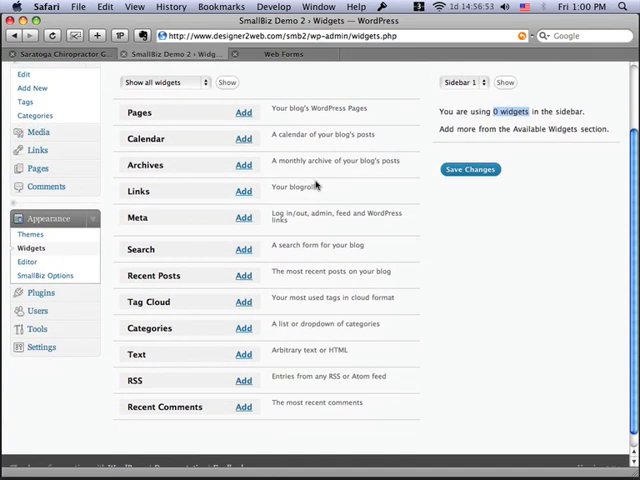
{"action": "mouse_move", "coordinate": [165, 360]}
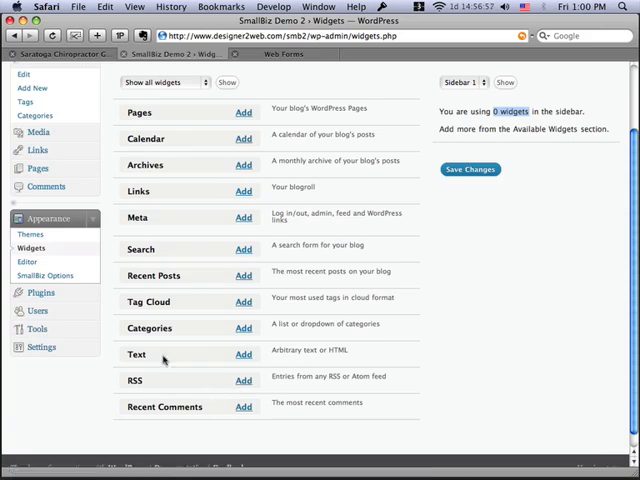
{"action": "left_click", "coordinate": [243, 354]}
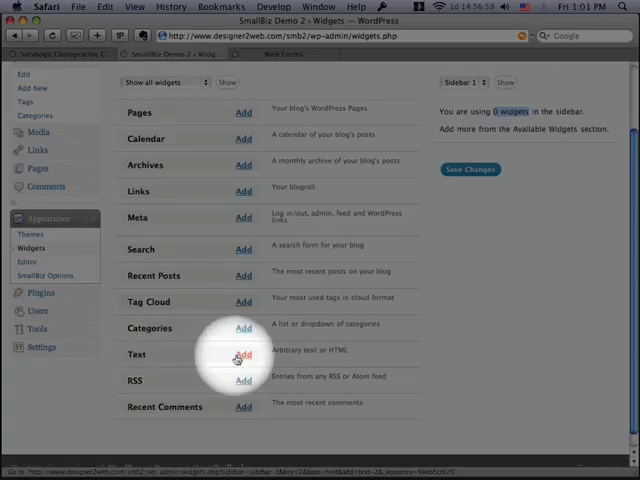
Add a Text widget to Sidebar 1 and title it 'Sign Up for our New…'
{"action": "left_click", "coordinate": [243, 354]}
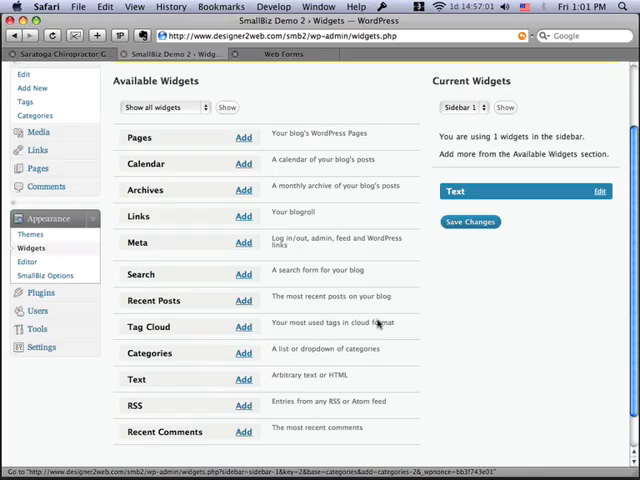
{"action": "left_click", "coordinate": [599, 191]}
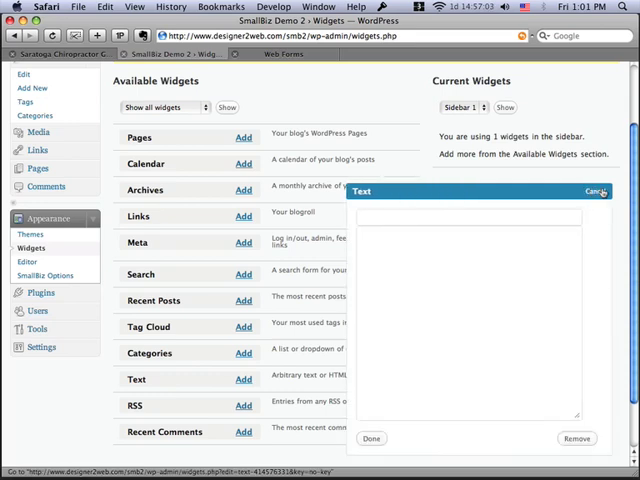
{"action": "scroll", "scroll_direction": "down", "scroll_amount": 3}
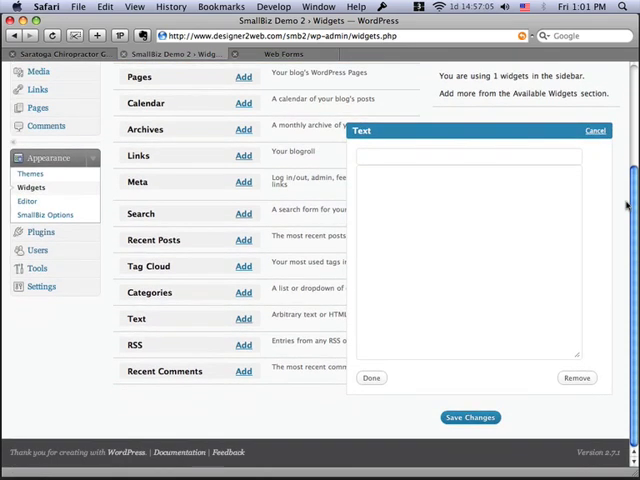
{"action": "left_click", "coordinate": [467, 156]}
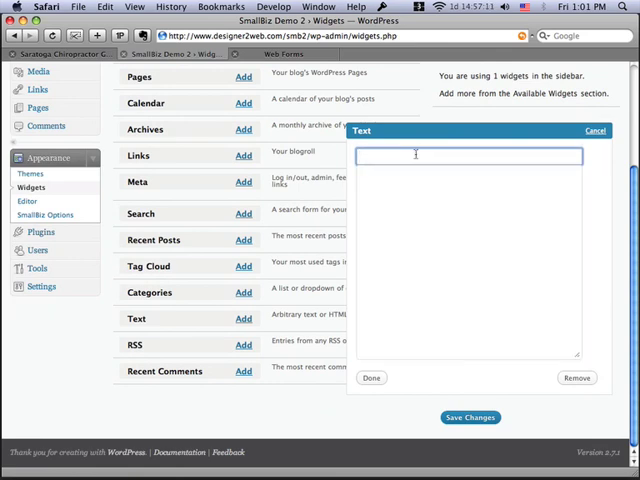
{"action": "type", "text": "Sign"}
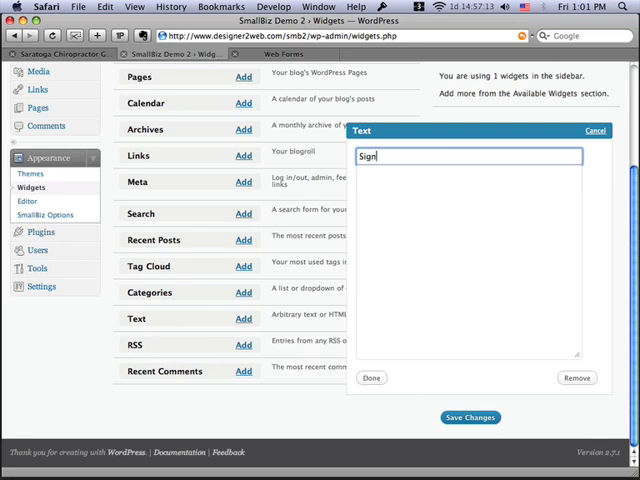
{"action": "type", "text": "Up for"}
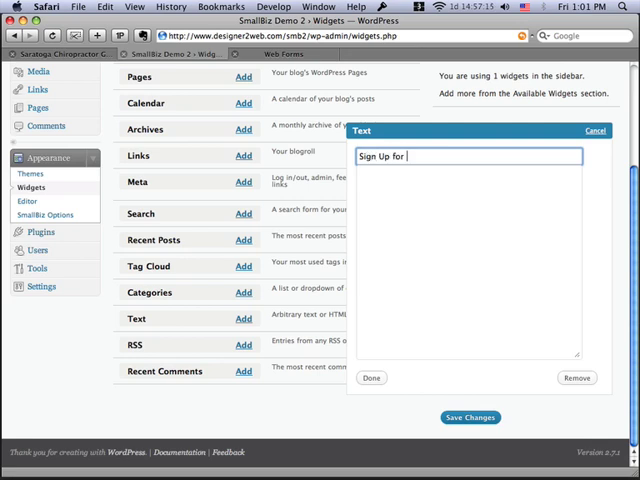
{"action": "type", "text": "our New"}
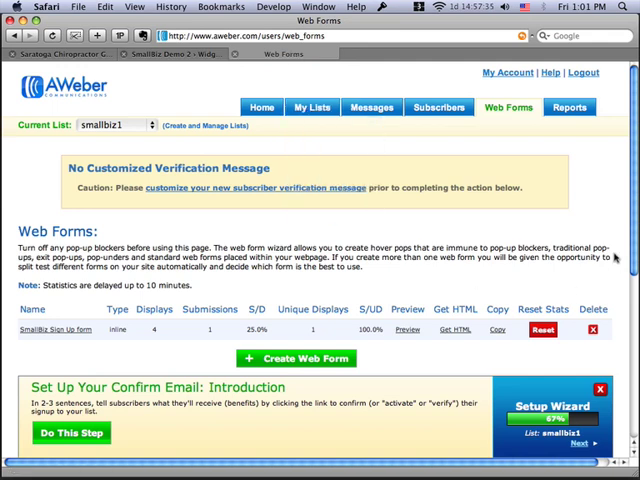
{"action": "mouse_move", "coordinate": [578, 205]}
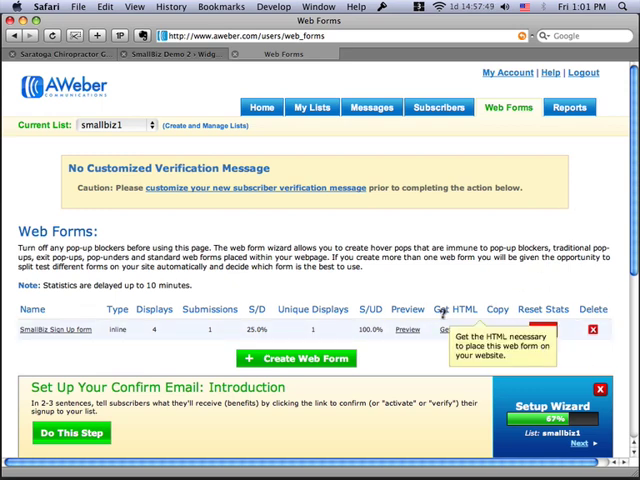
{"action": "mouse_move", "coordinate": [55, 330]}
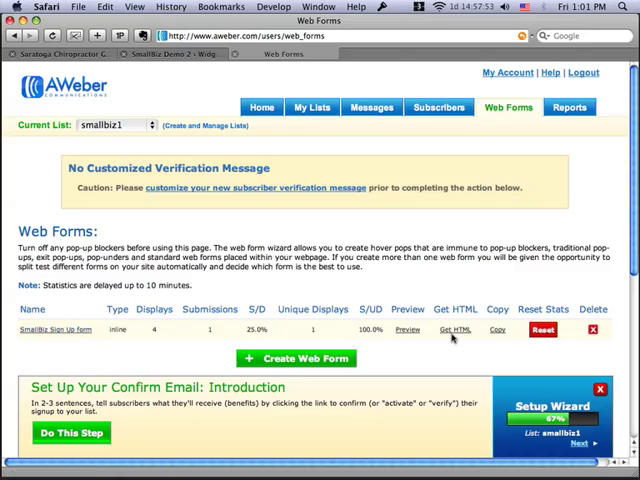
Get the Raw HTML version of AWeber's SmallBiz Sign Up form and select its code
{"action": "left_click", "coordinate": [469, 330]}
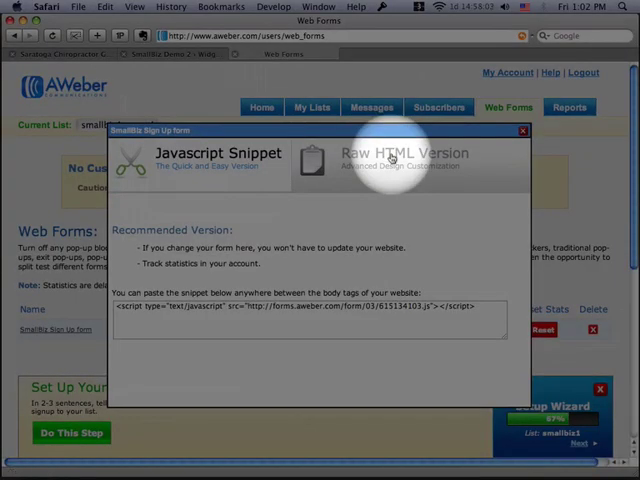
{"action": "left_click", "coordinate": [405, 160]}
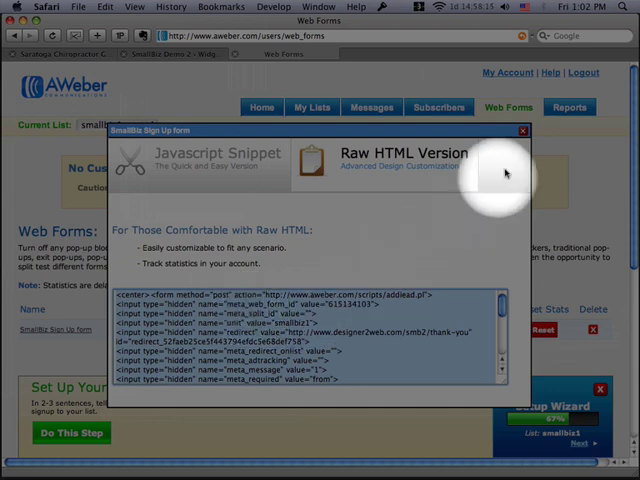
{"action": "left_click", "coordinate": [438, 107]}
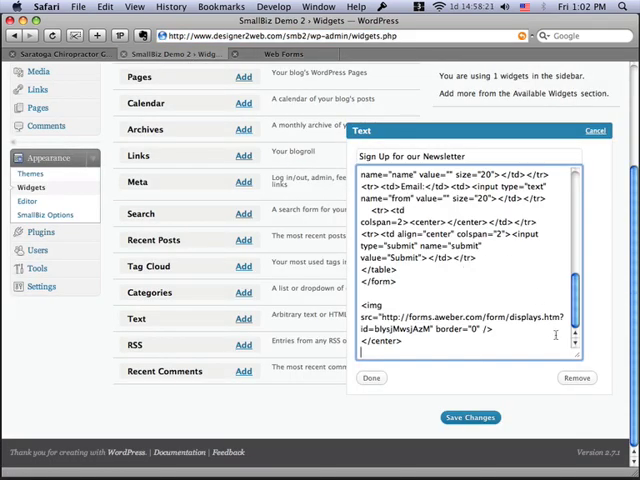
Paste the form HTML into the newsletter Text widget and save the widget changes
{"action": "scroll", "scroll_direction": "up", "scroll_amount": 3}
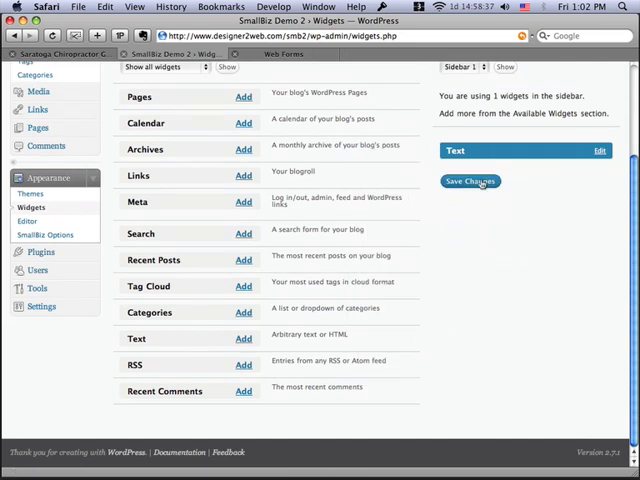
{"action": "left_click", "coordinate": [470, 181]}
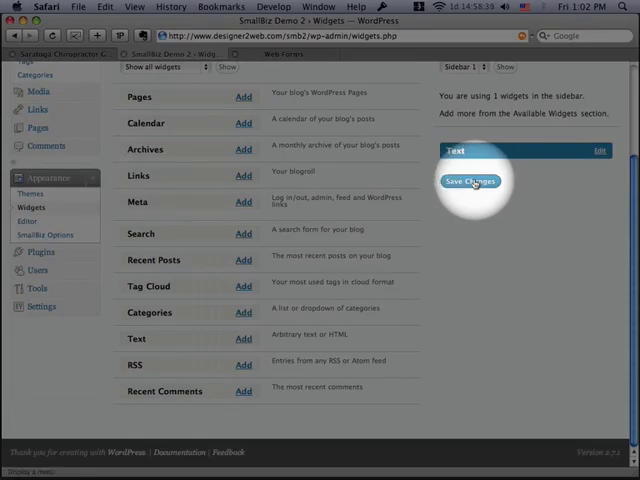
{"action": "left_click", "coordinate": [471, 181]}
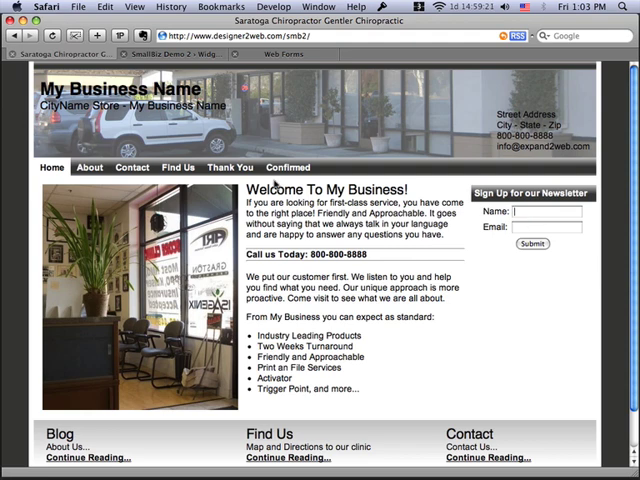
{"action": "mouse_move", "coordinate": [232, 167]}
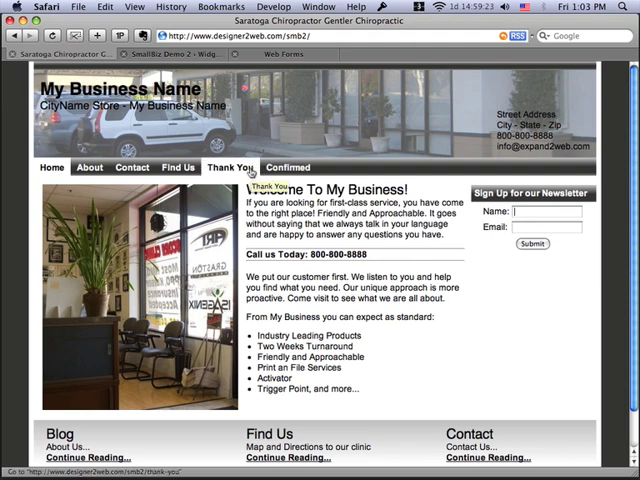
View the site's Thank You page, then its Confirmed page
{"action": "left_click", "coordinate": [235, 167]}
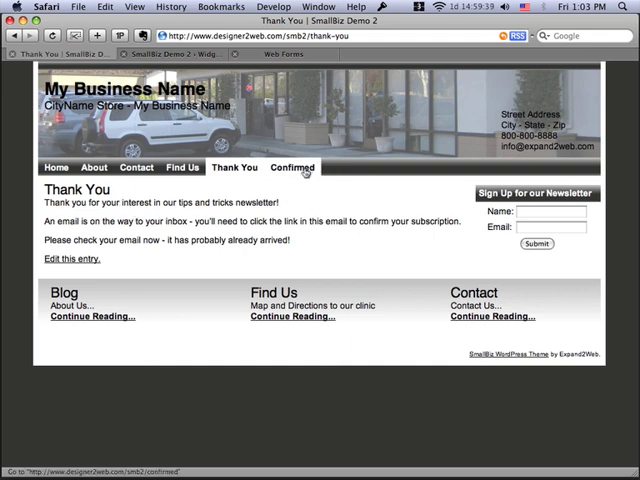
{"action": "left_click", "coordinate": [292, 167]}
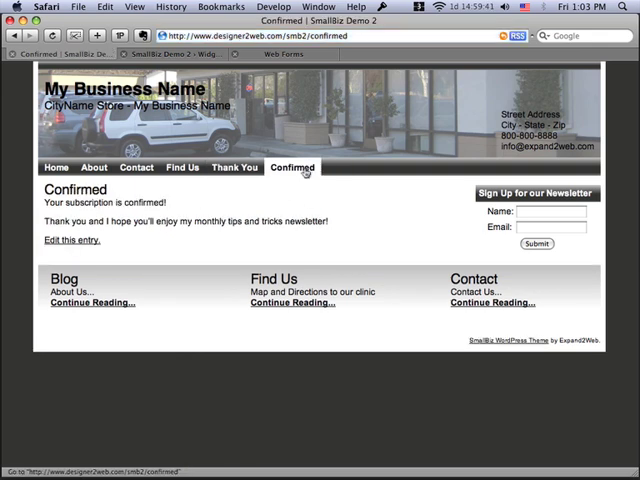
{"action": "mouse_move", "coordinate": [293, 167]}
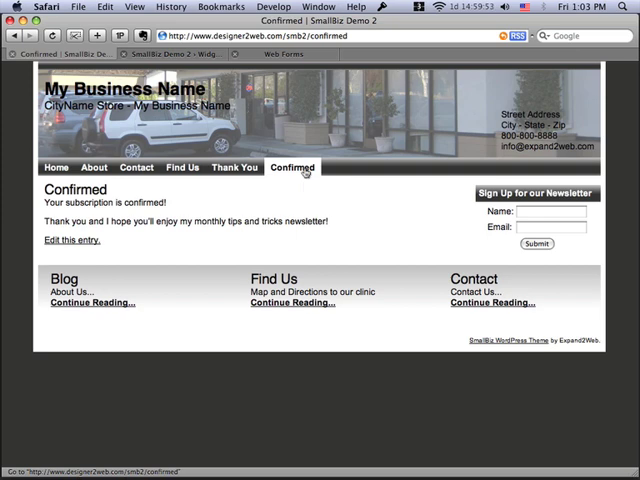
{"action": "mouse_move", "coordinate": [56, 167]}
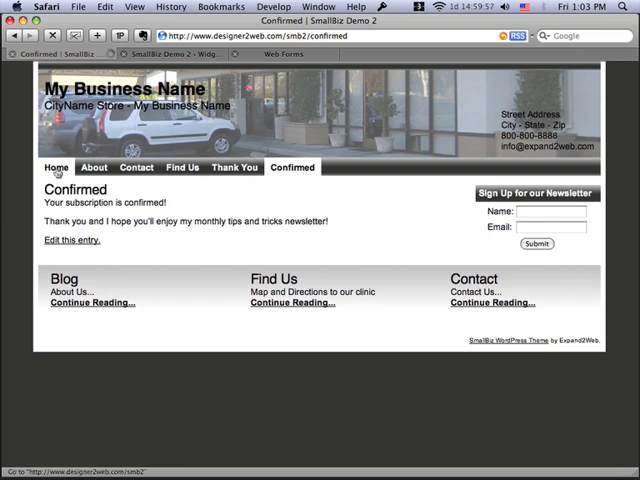
{"action": "left_click", "coordinate": [51, 167]}
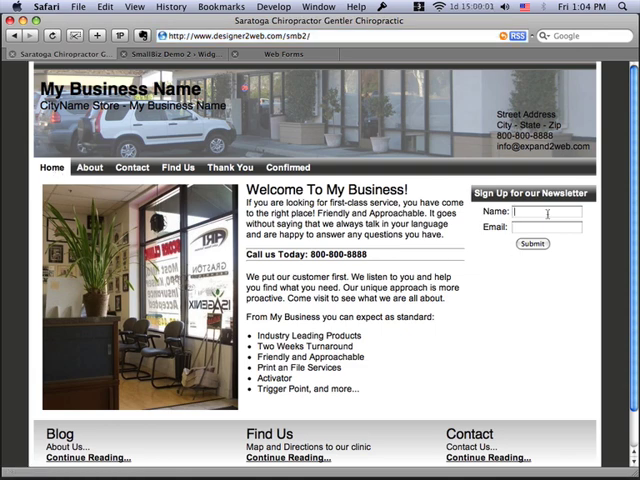
{"action": "type", "text": "done"}
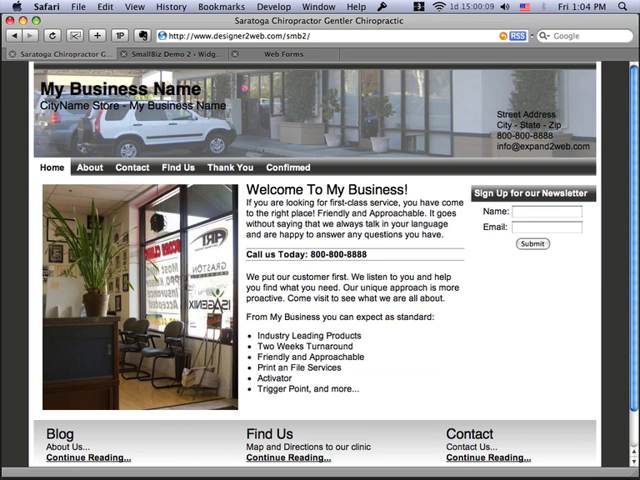
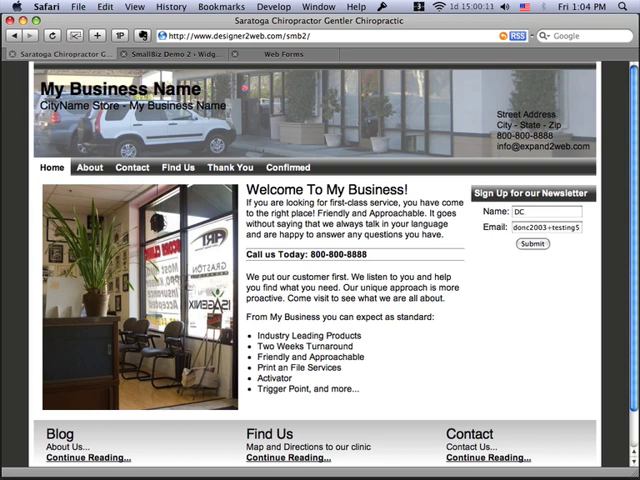
{"action": "left_click", "coordinate": [533, 245]}
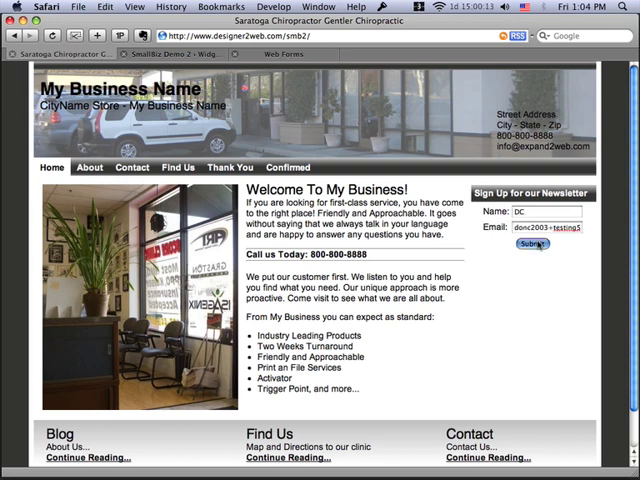
{"action": "left_click", "coordinate": [533, 244]}
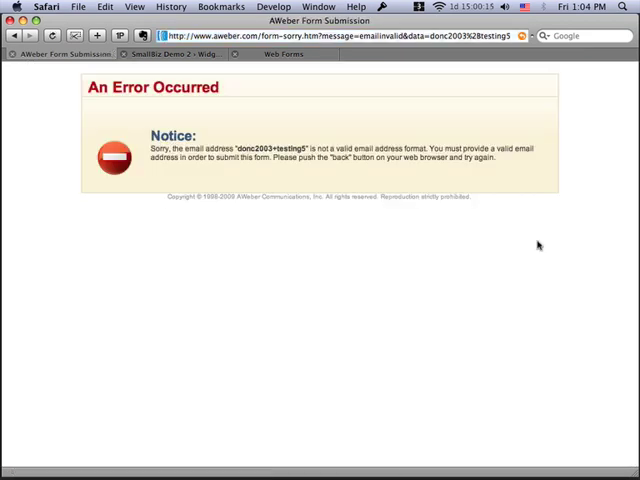
{"action": "mouse_move", "coordinate": [455, 223]}
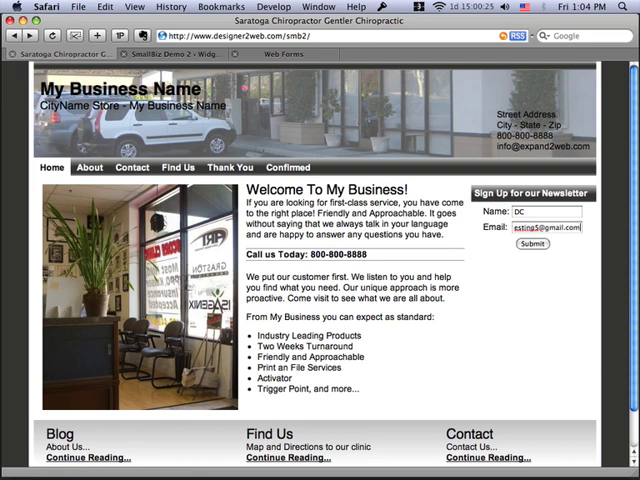
{"action": "left_click", "coordinate": [531, 245]}
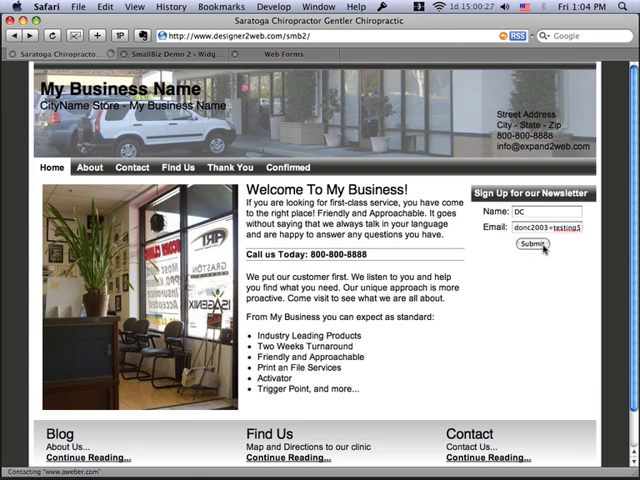
{"action": "left_click", "coordinate": [529, 246]}
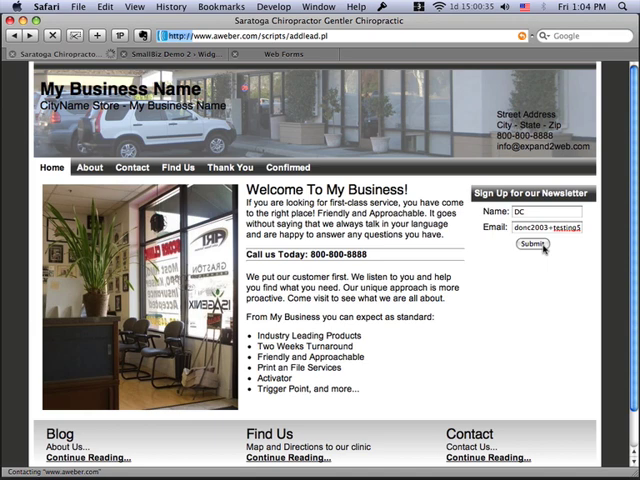
Let the sign-up land on the Thank You page, then open the Confirmed page
{"action": "left_click", "coordinate": [537, 245]}
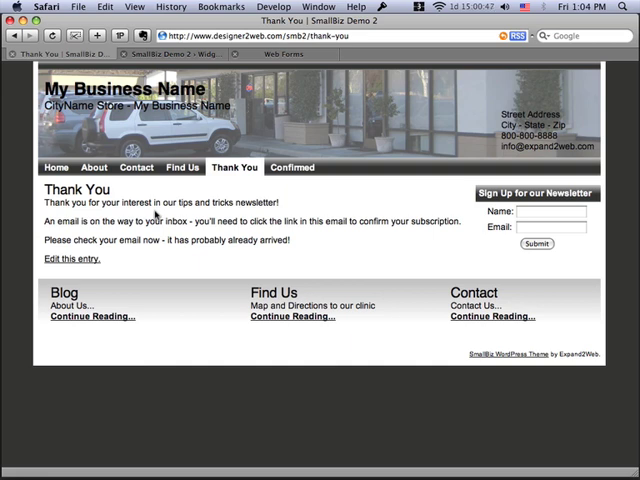
{"action": "mouse_move", "coordinate": [382, 196]}
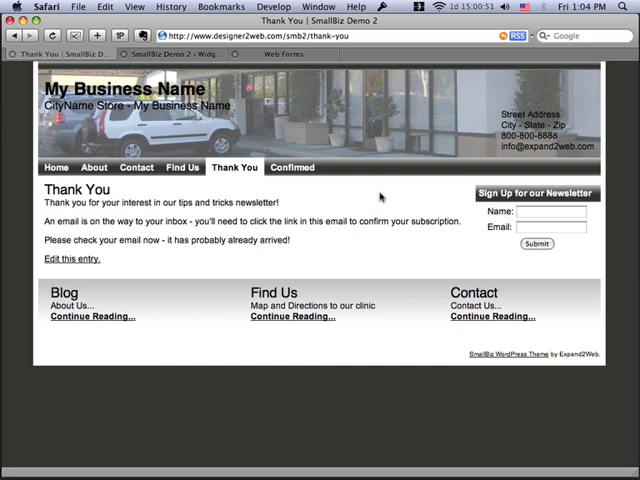
{"action": "left_click", "coordinate": [292, 167]}
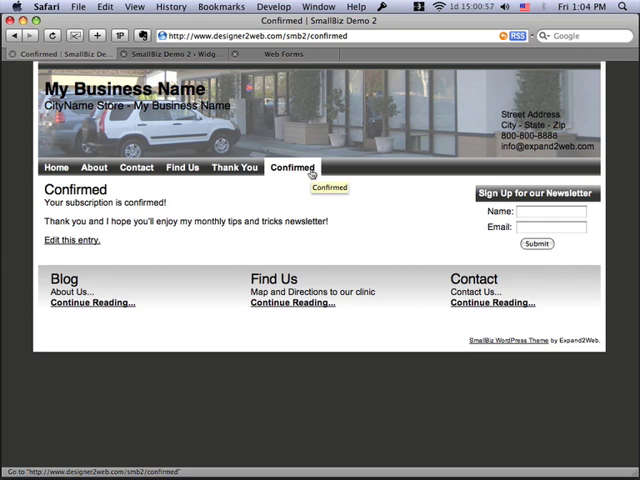
{"action": "mouse_move", "coordinate": [56, 167]}
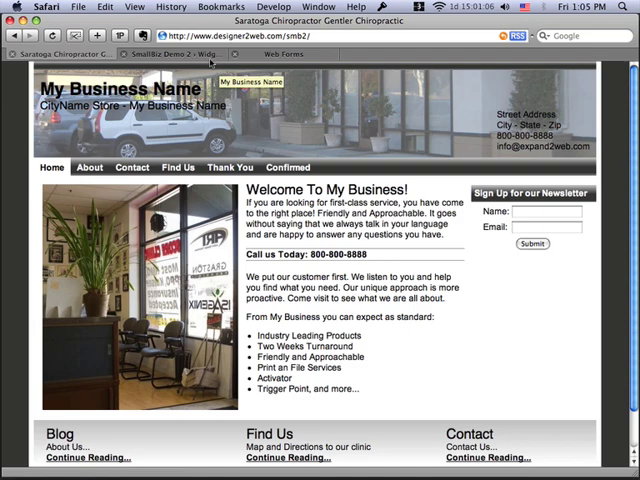
In SmallBiz Options, add Thank You to the pages omitted from the menu
{"action": "left_click", "coordinate": [180, 53]}
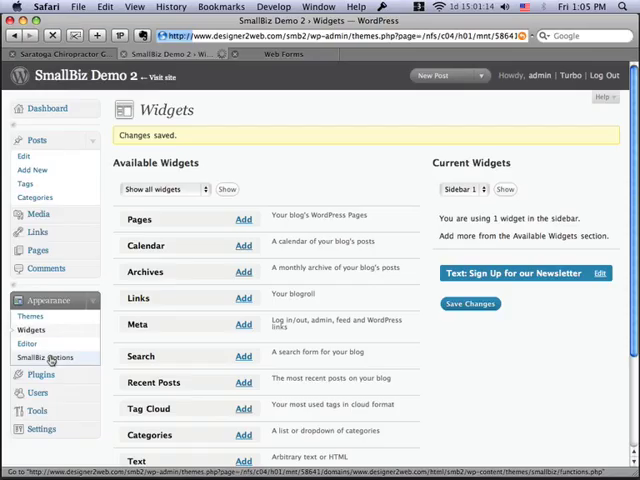
{"action": "left_click", "coordinate": [46, 357]}
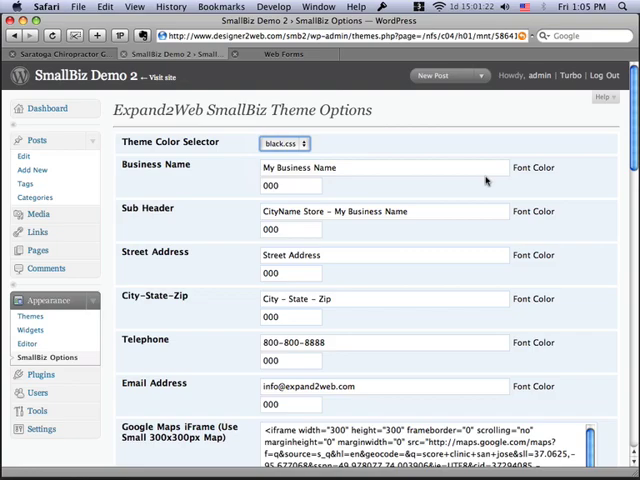
{"action": "scroll", "scroll_direction": "down", "scroll_amount": 3}
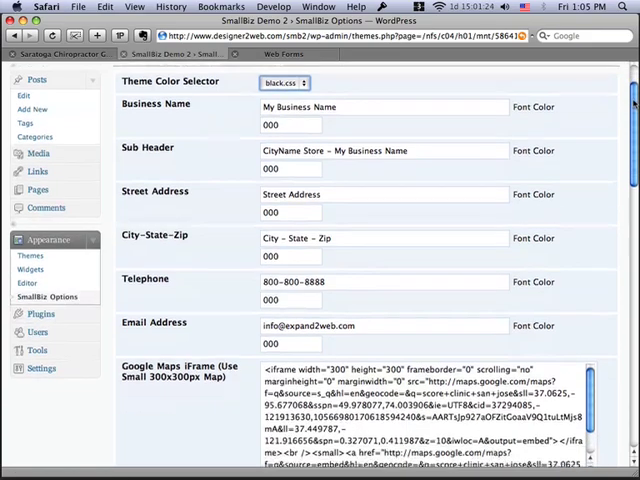
{"action": "scroll", "scroll_direction": "down", "scroll_amount": 3}
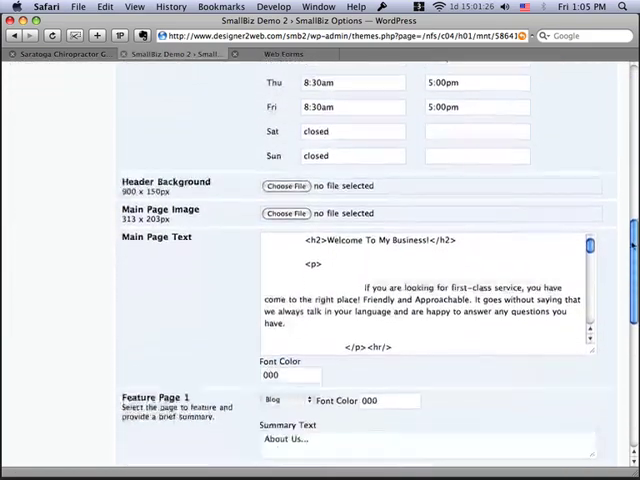
{"action": "scroll", "scroll_direction": "down", "scroll_amount": 3}
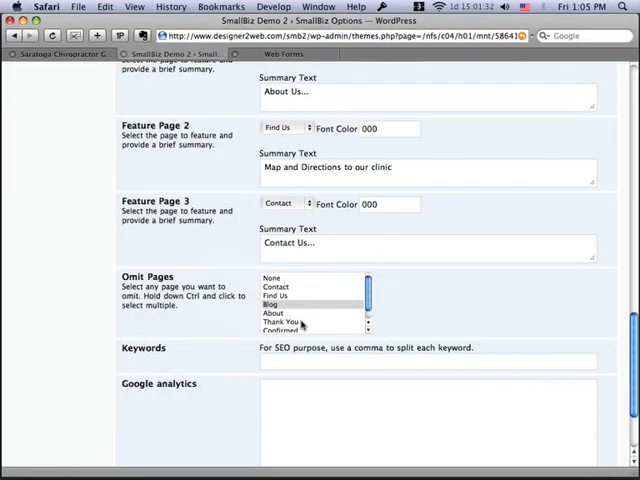
{"action": "left_click", "coordinate": [282, 321]}
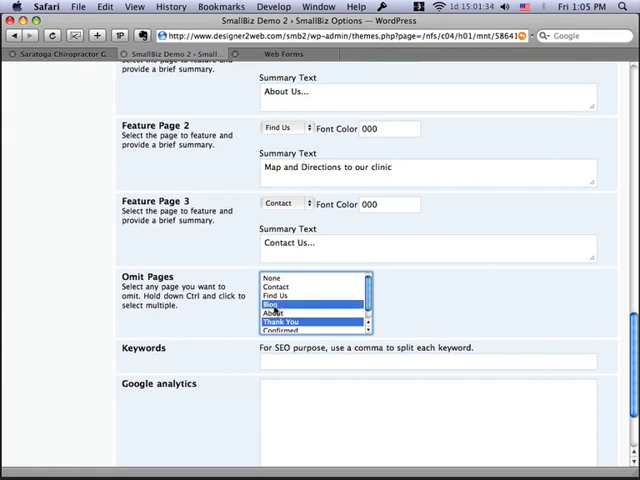
{"action": "scroll", "scroll_direction": "down", "scroll_amount": 3}
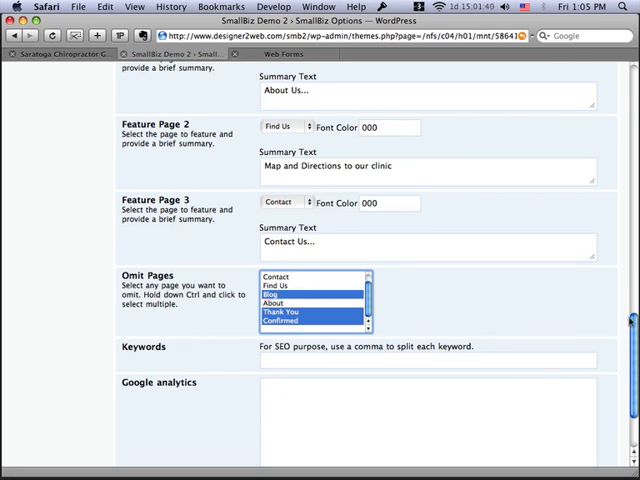
{"action": "scroll", "scroll_direction": "down", "scroll_amount": 3}
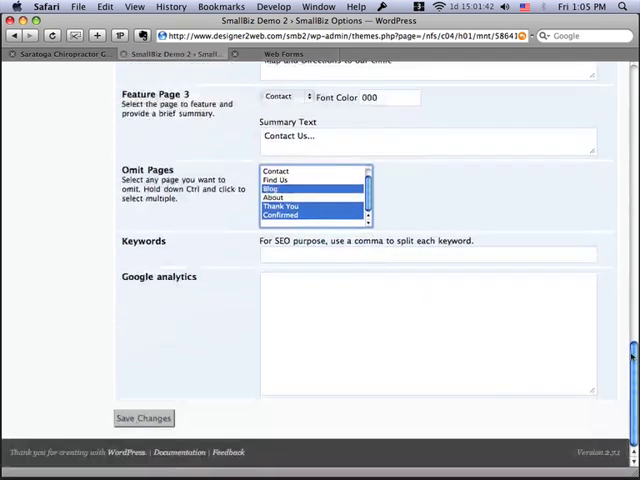